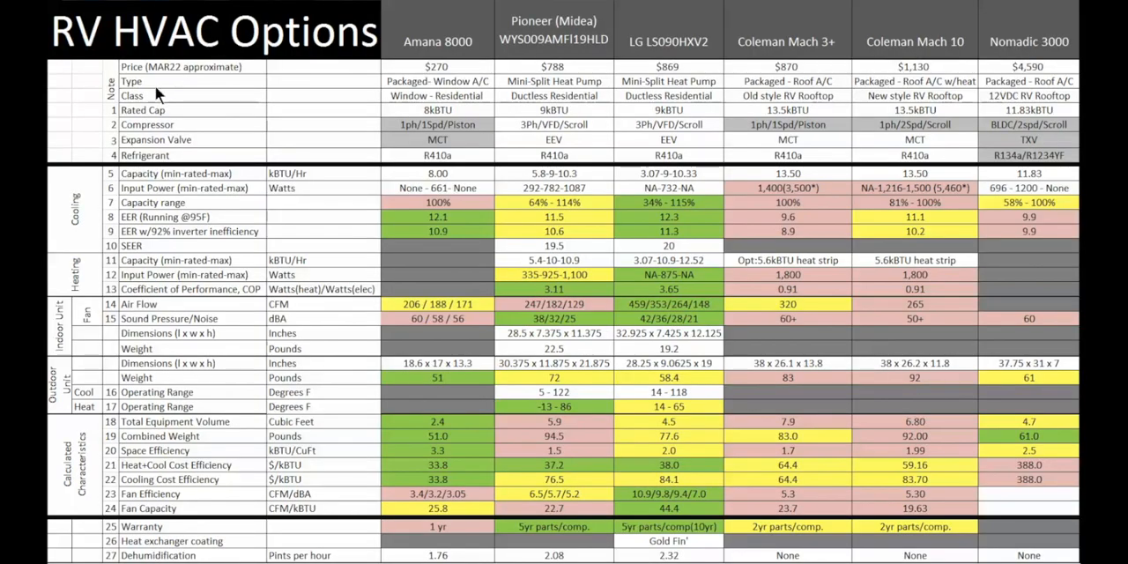
pyautogui.moveTo(96, 115)
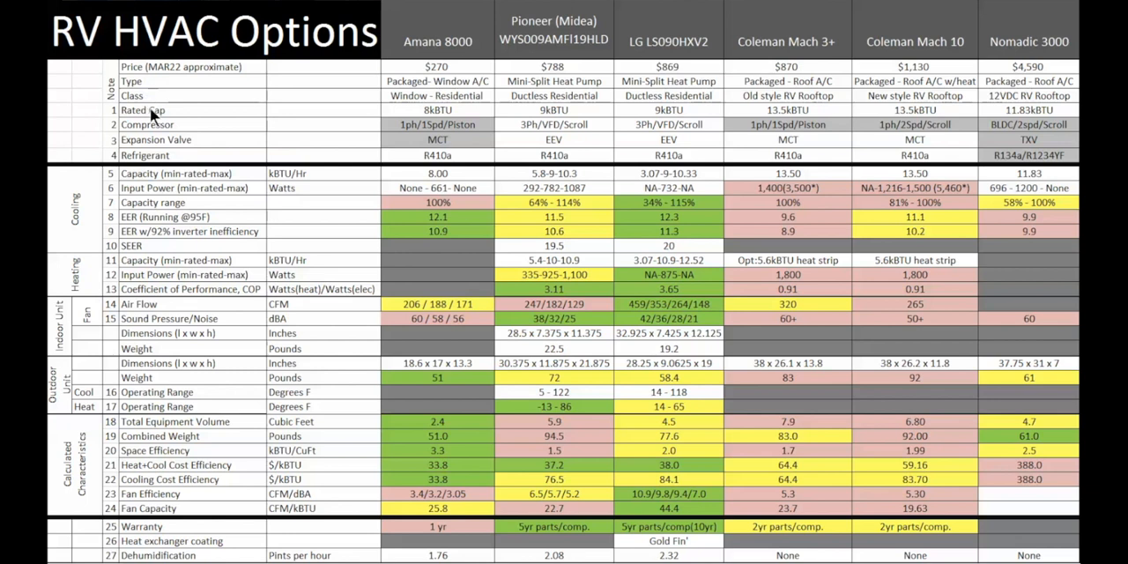
pyautogui.moveTo(180, 151)
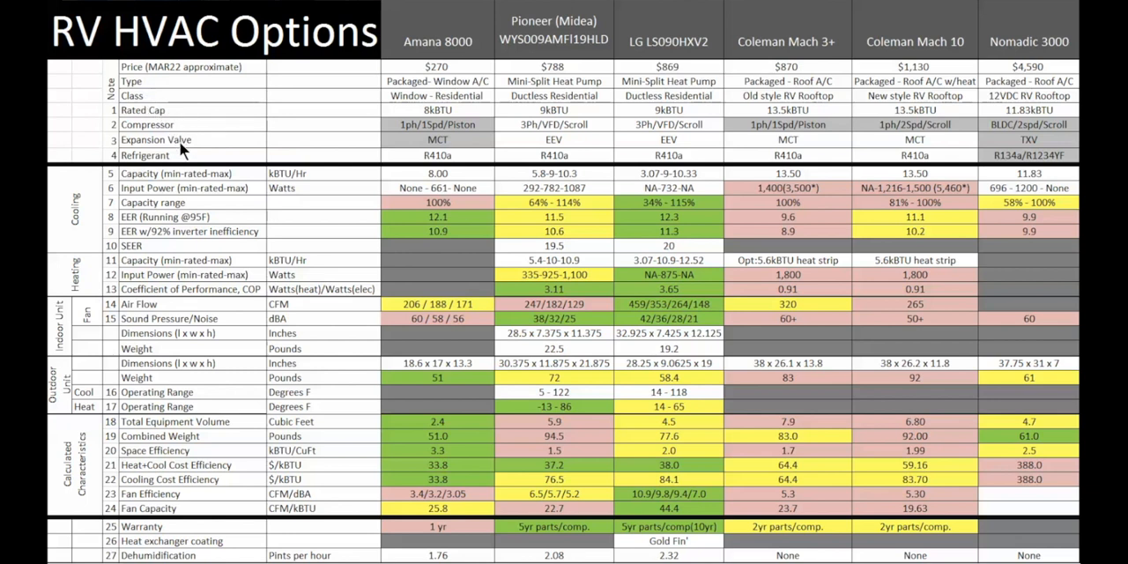
pyautogui.moveTo(178, 157)
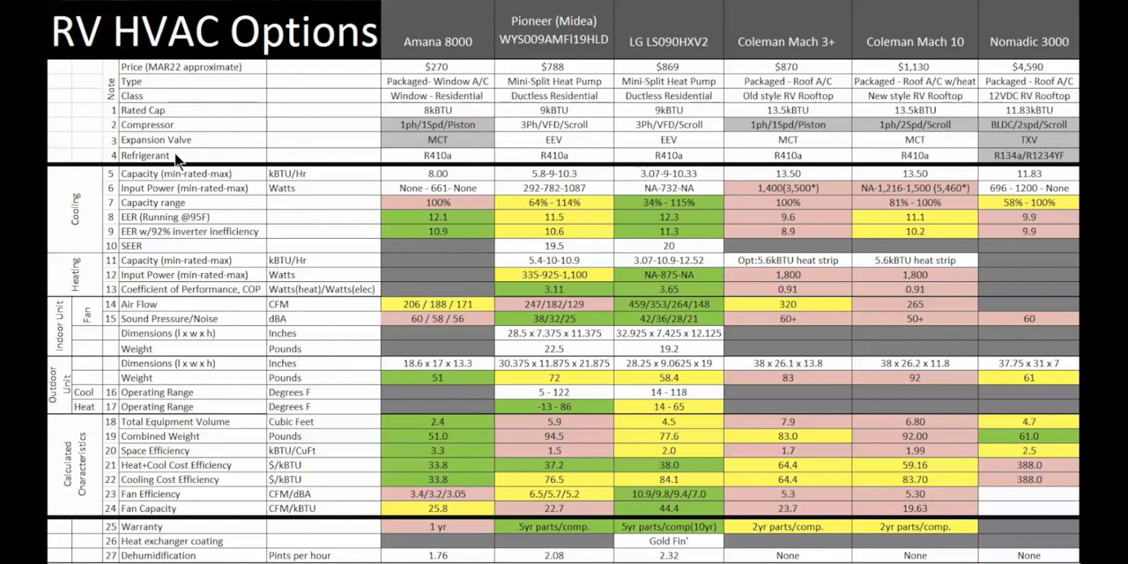
pyautogui.moveTo(245, 137)
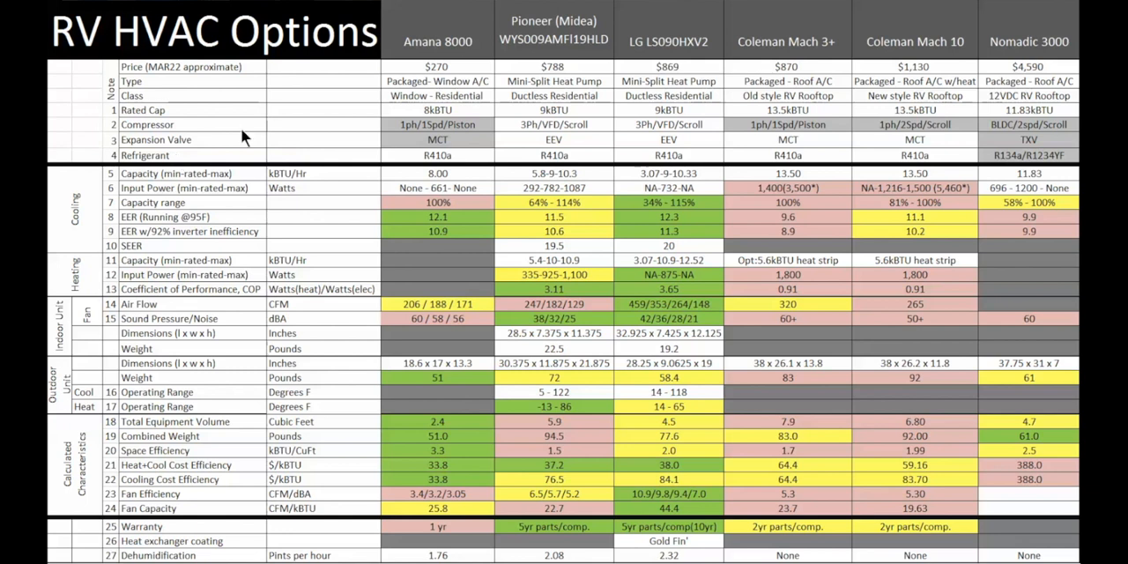
pyautogui.moveTo(451, 64)
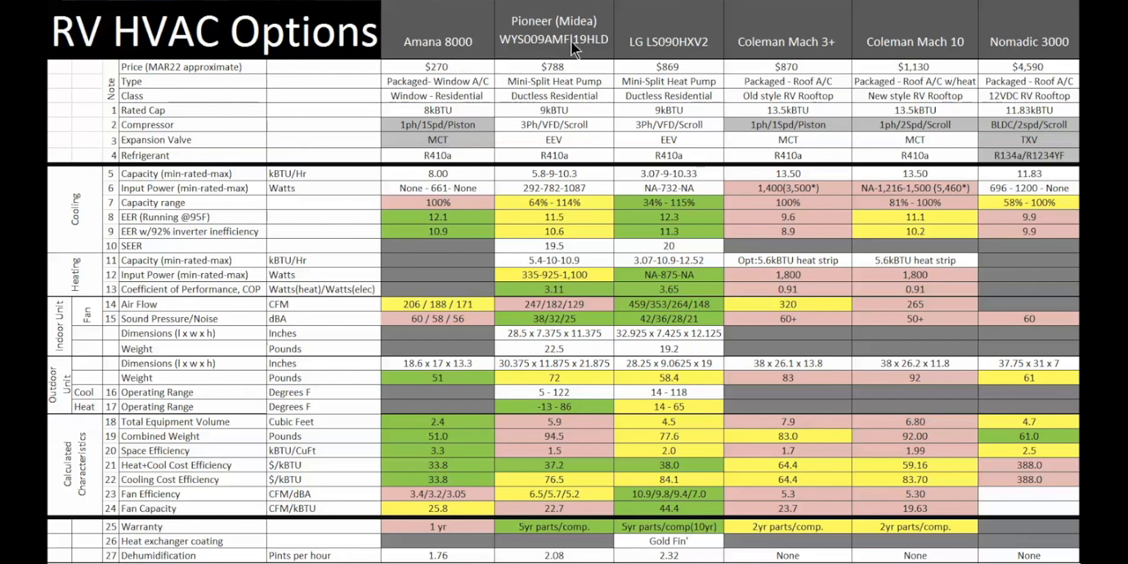
pyautogui.moveTo(642, 37)
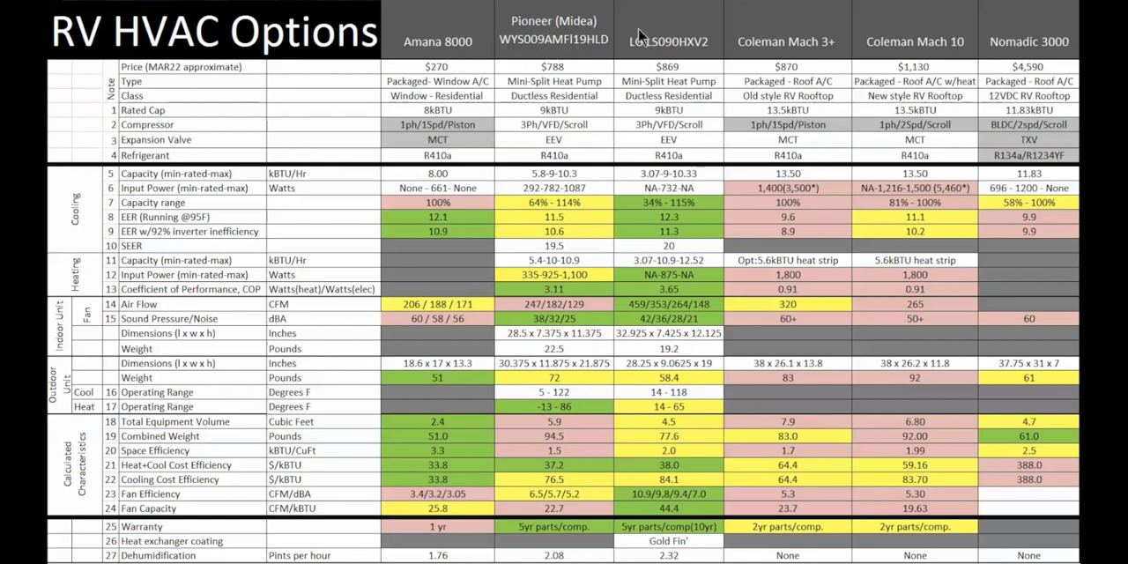
pyautogui.moveTo(833, 22)
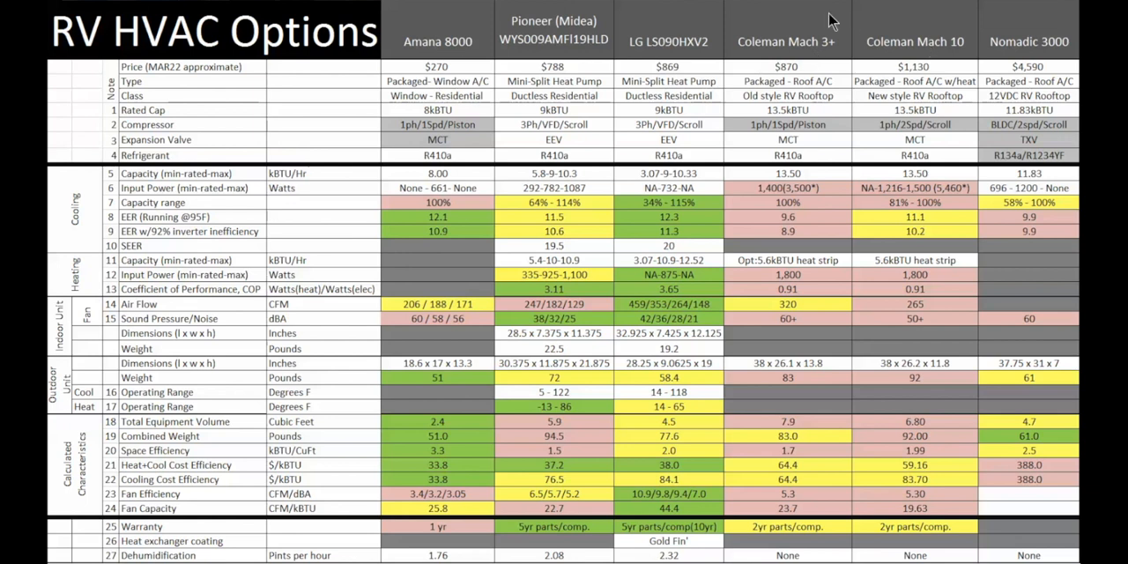
pyautogui.moveTo(1044, 41)
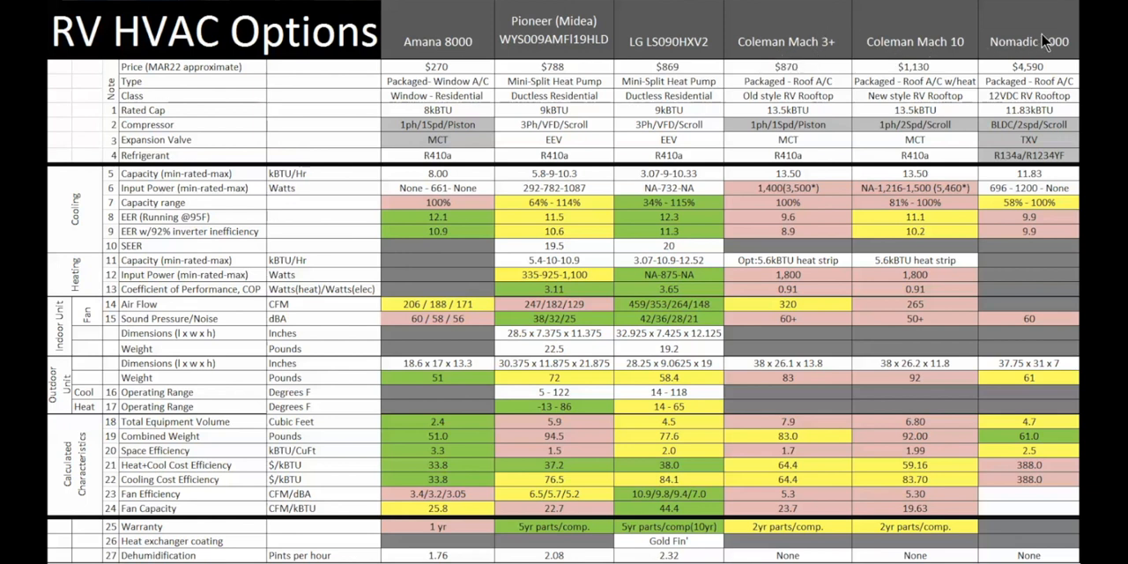
pyautogui.moveTo(426, 73)
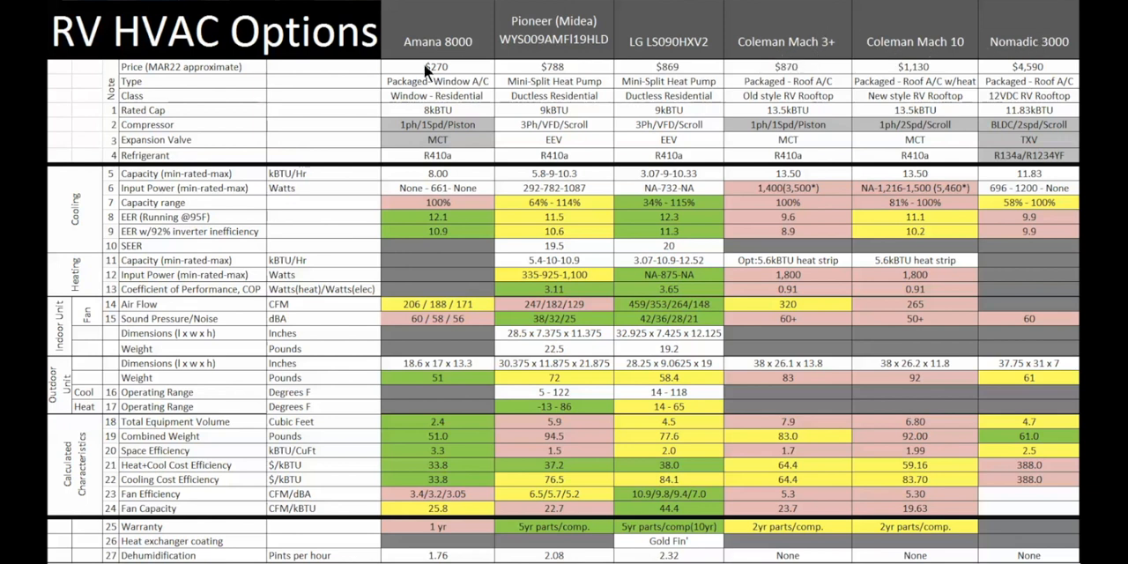
pyautogui.moveTo(451, 93)
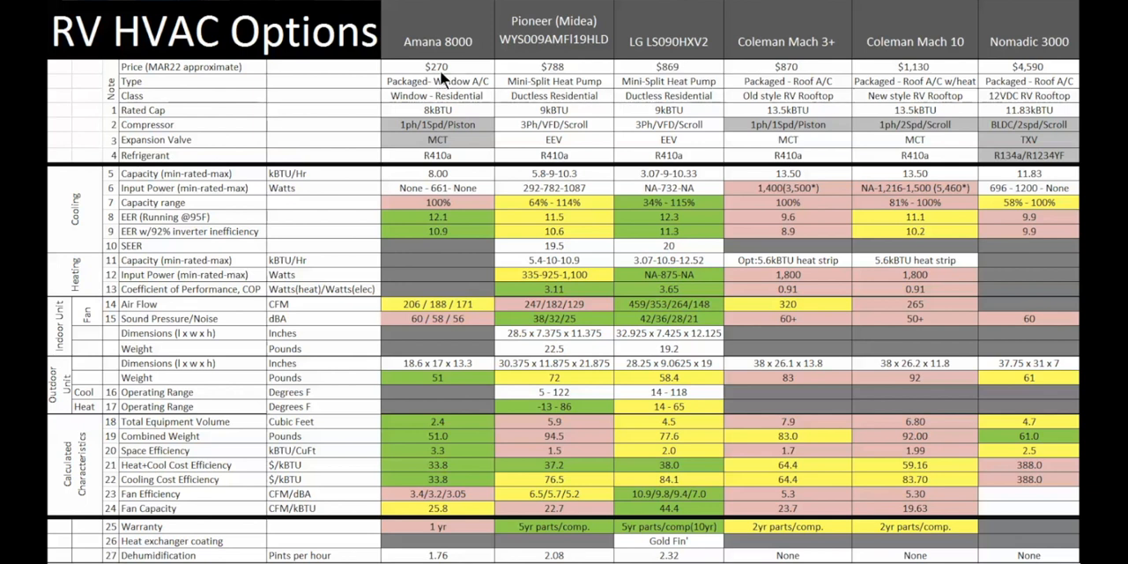
pyautogui.moveTo(560, 77)
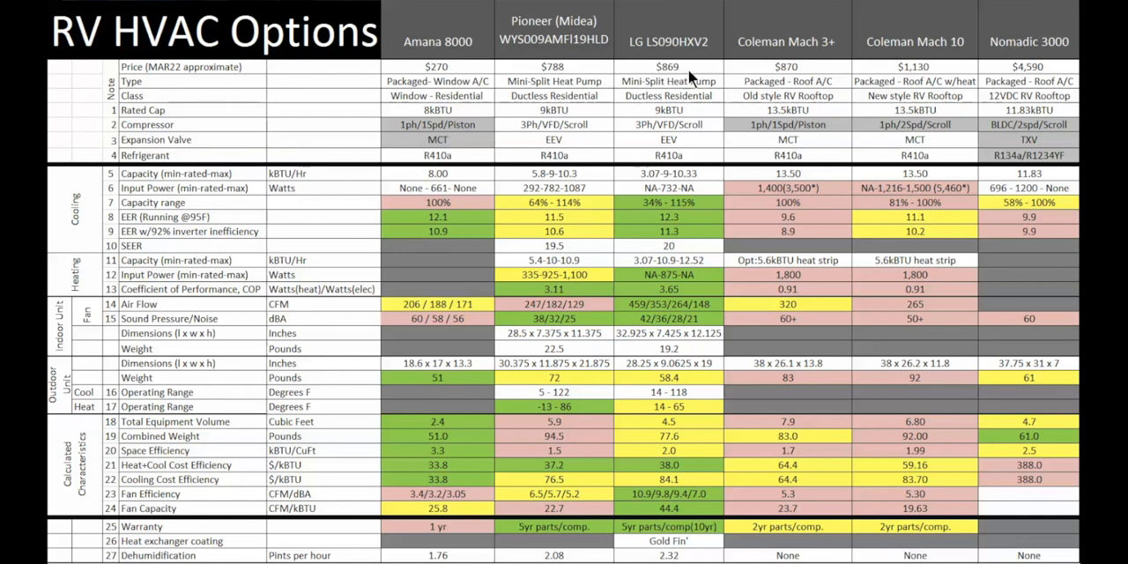
pyautogui.moveTo(775, 79)
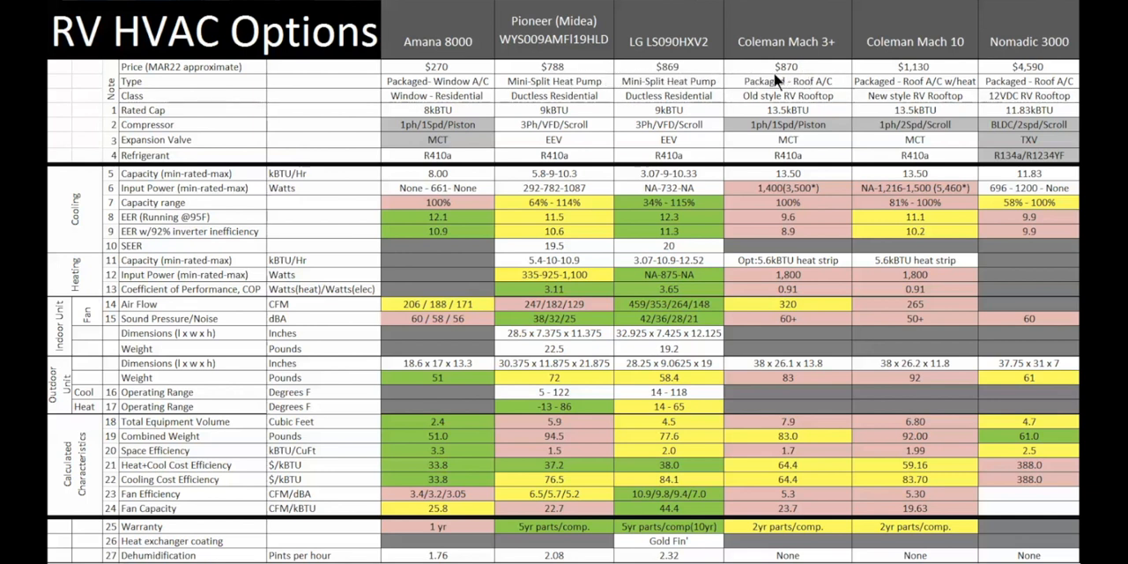
pyautogui.moveTo(1053, 75)
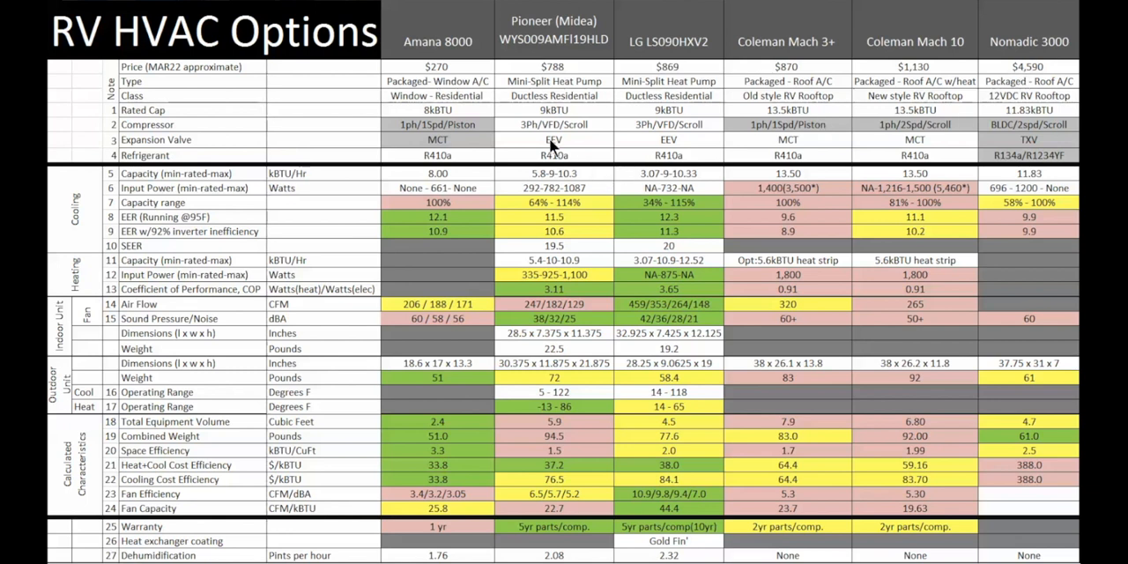
pyautogui.moveTo(438, 84)
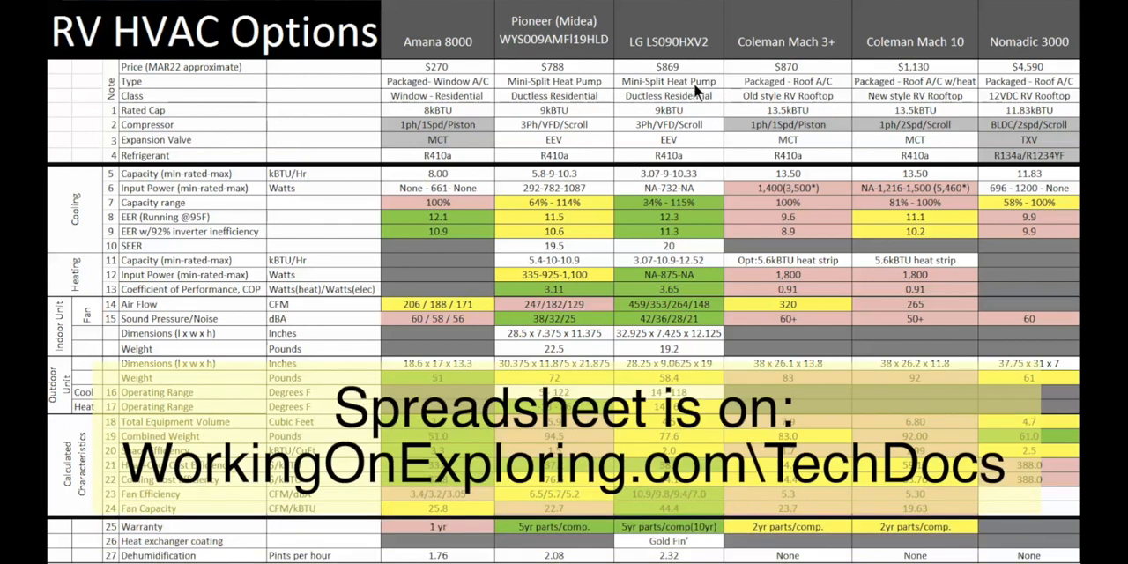
pyautogui.moveTo(771, 63)
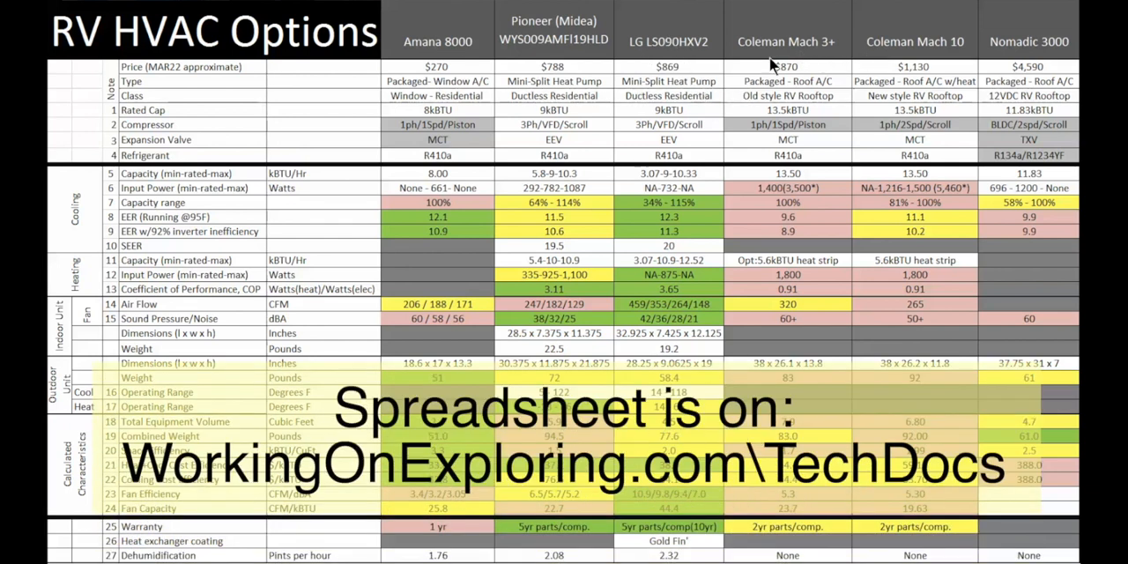
pyautogui.moveTo(934, 95)
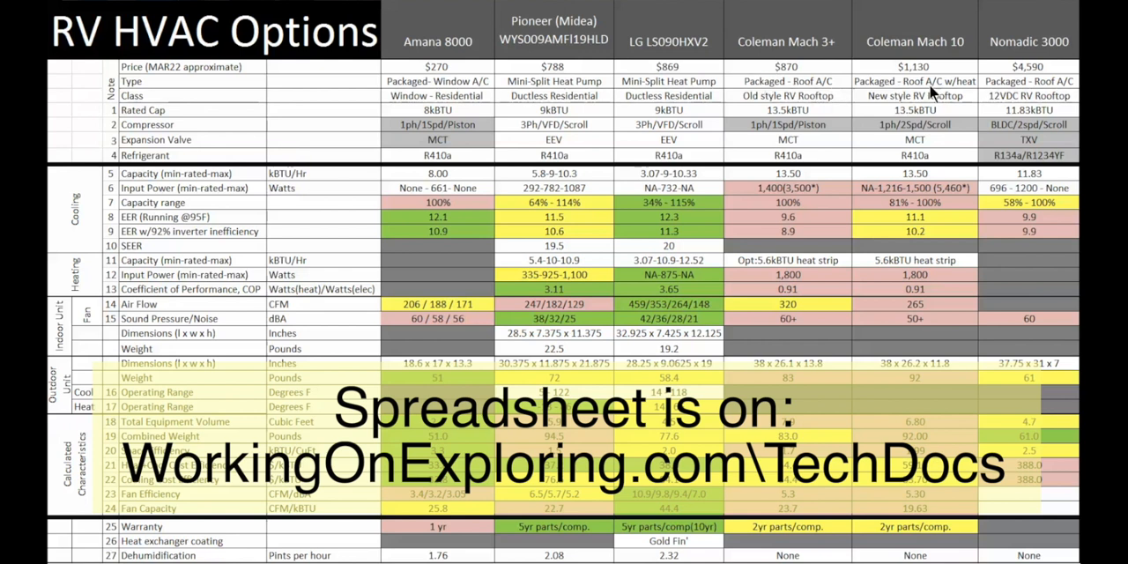